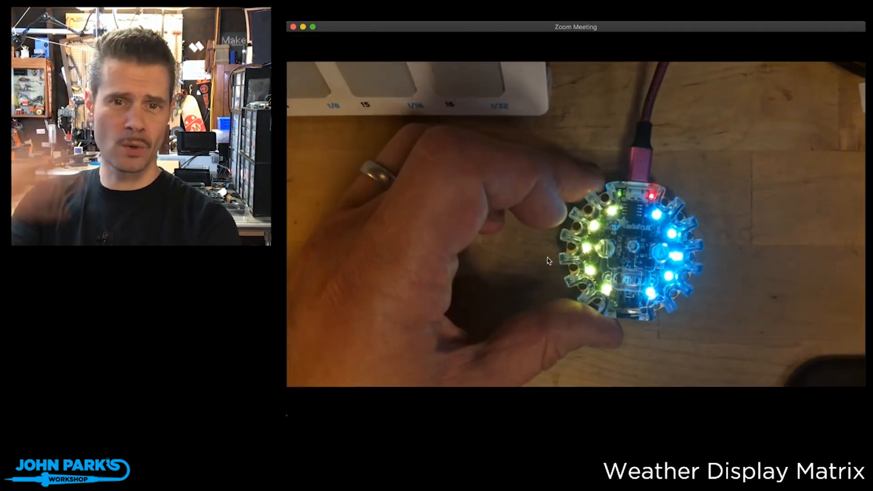
mouse_move(543, 198)
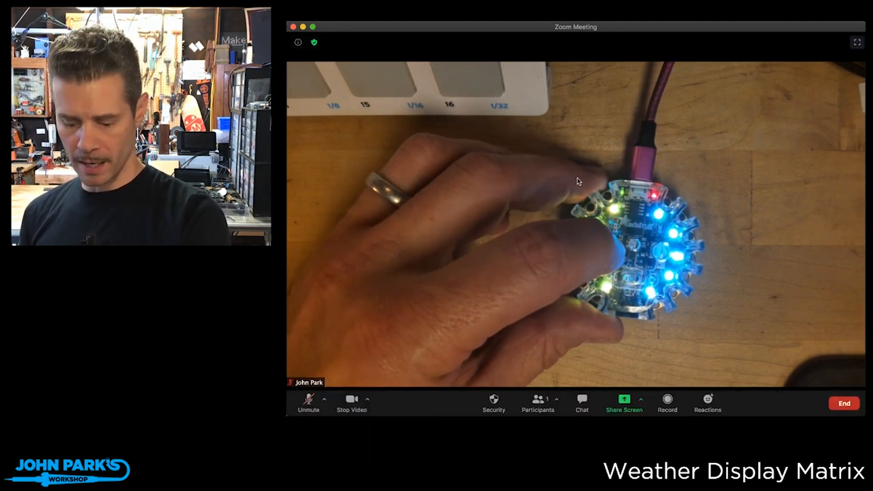
left_click(351, 402)
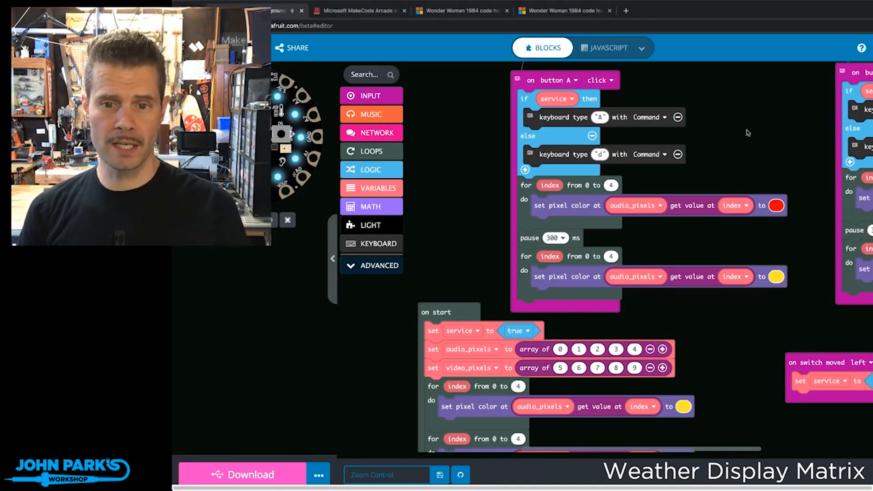
mouse_move(720, 159)
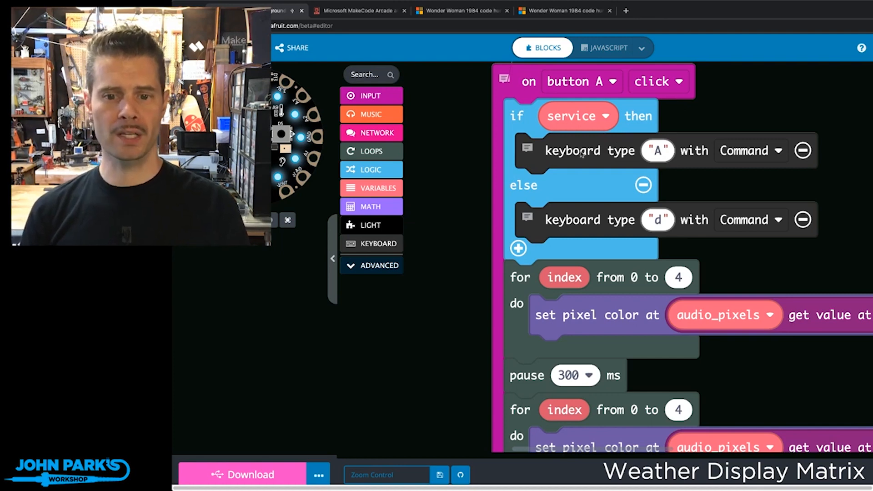
left_click(584, 151)
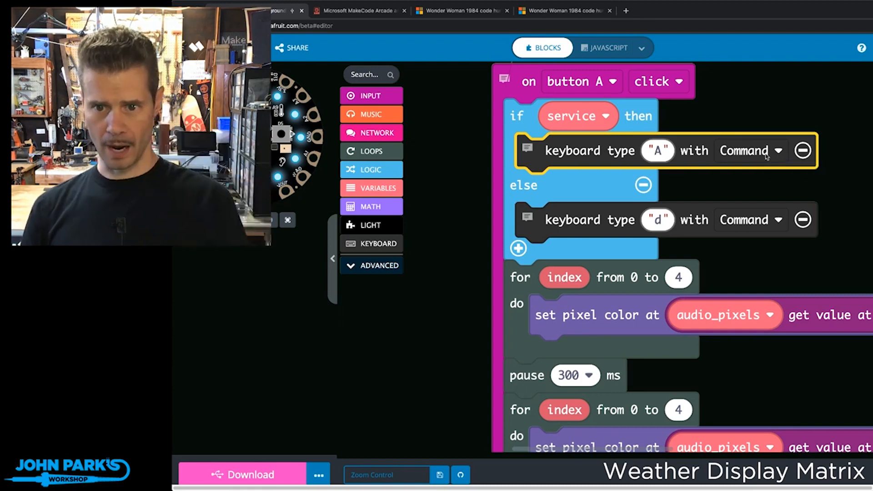
left_click(776, 151)
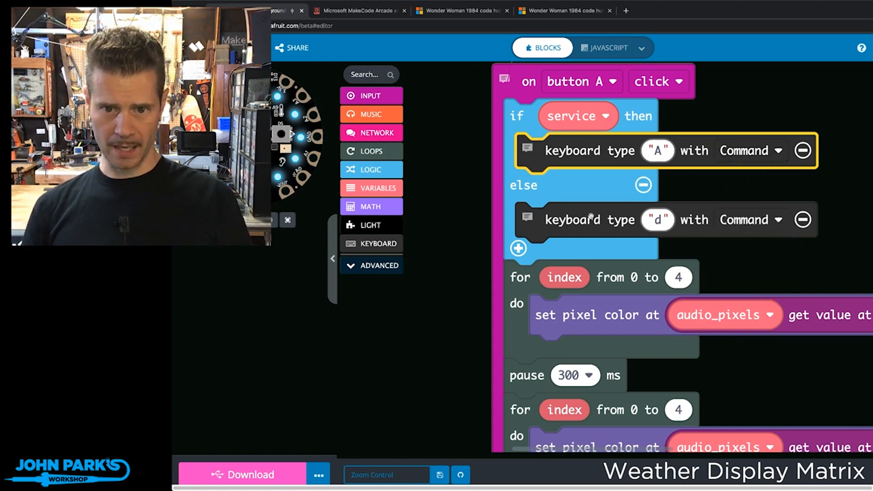
mouse_move(600, 194)
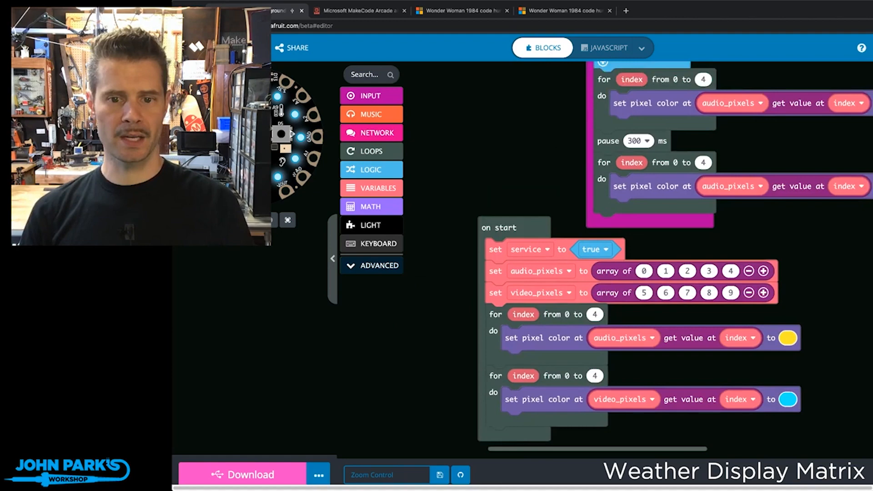
mouse_move(279, 461)
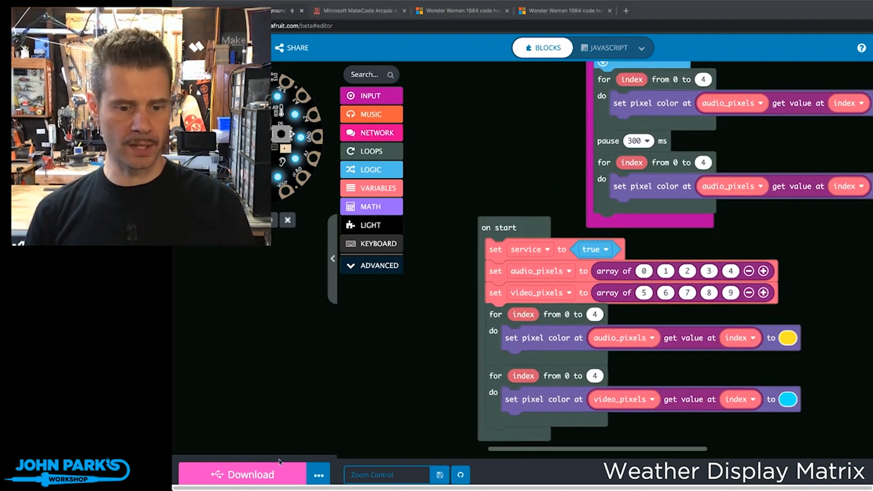